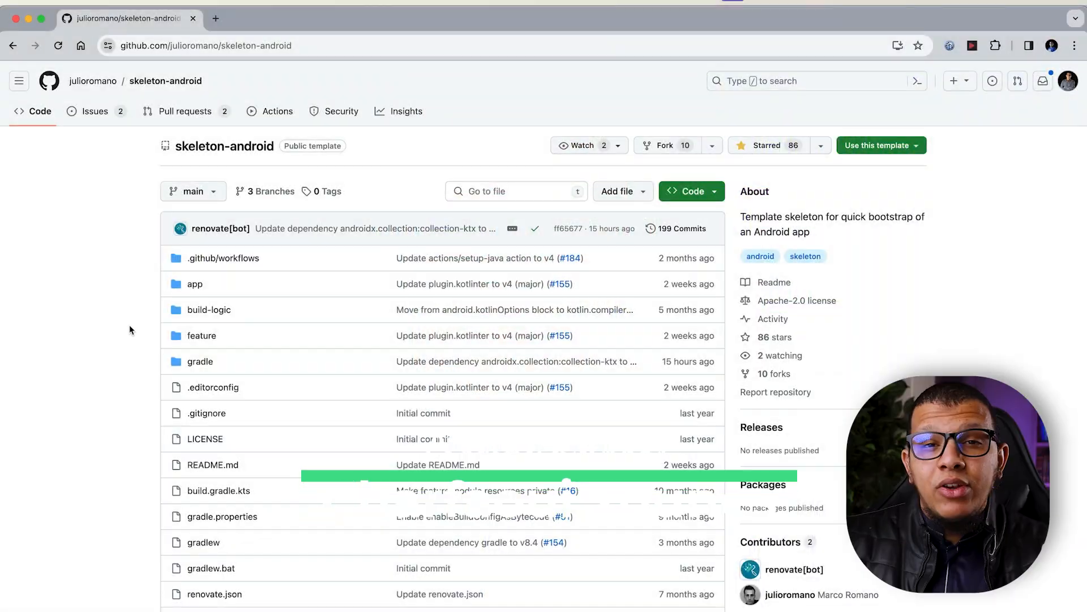
- Review the skeleton-android template repository page and its README on GitHub
scroll("down", 3)
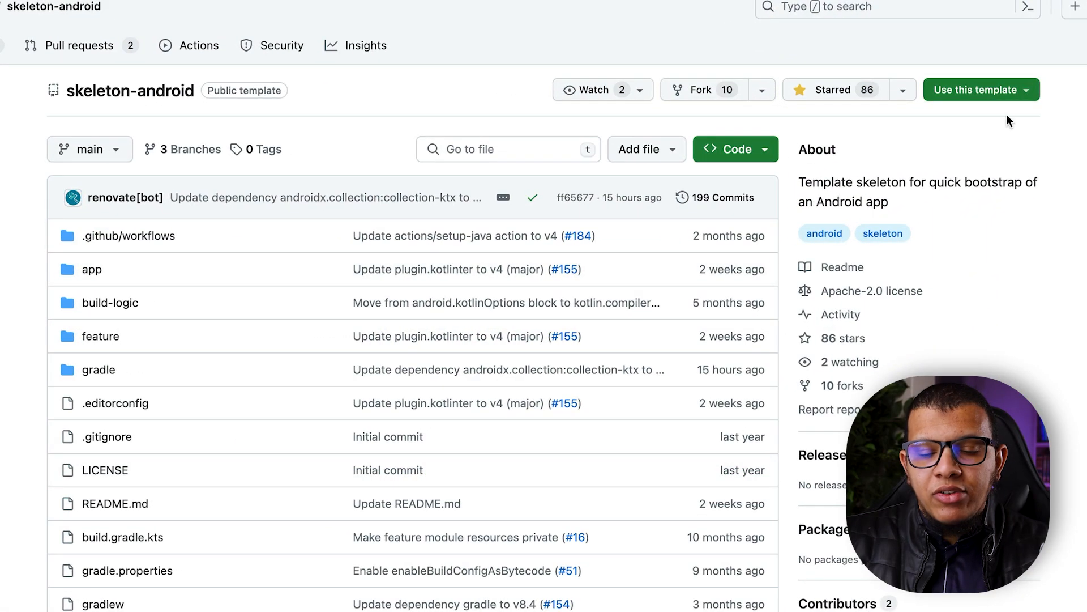
scroll("down", 3)
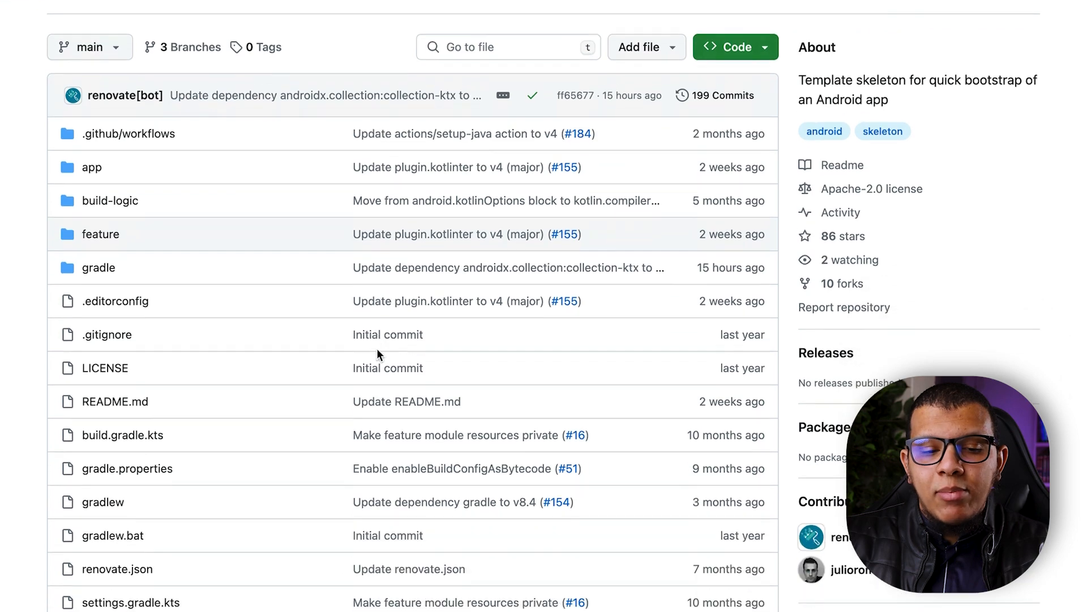
scroll("down", 3)
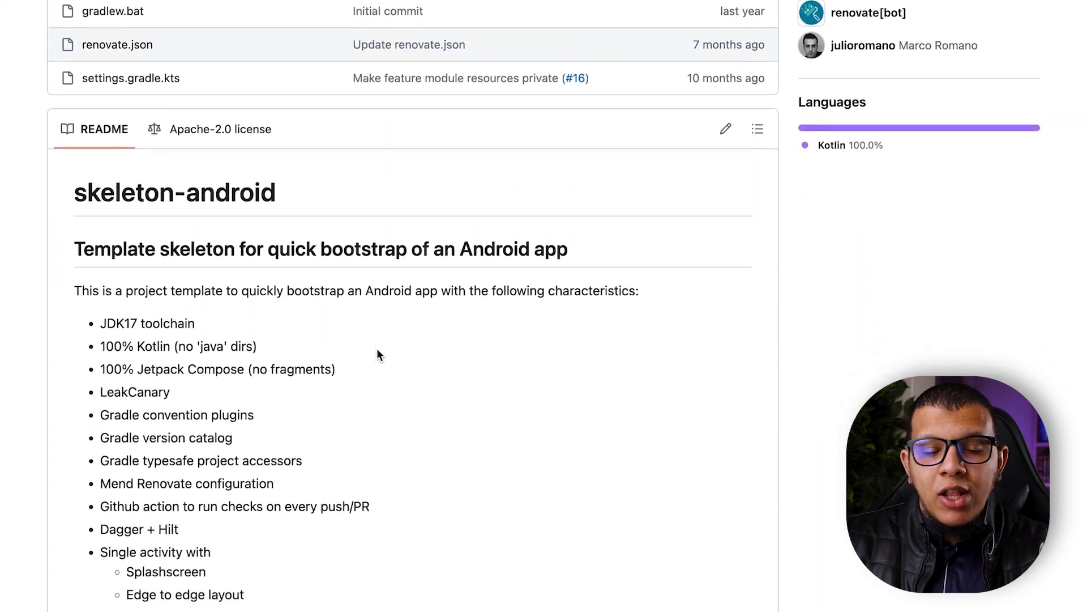
scroll("down", 3)
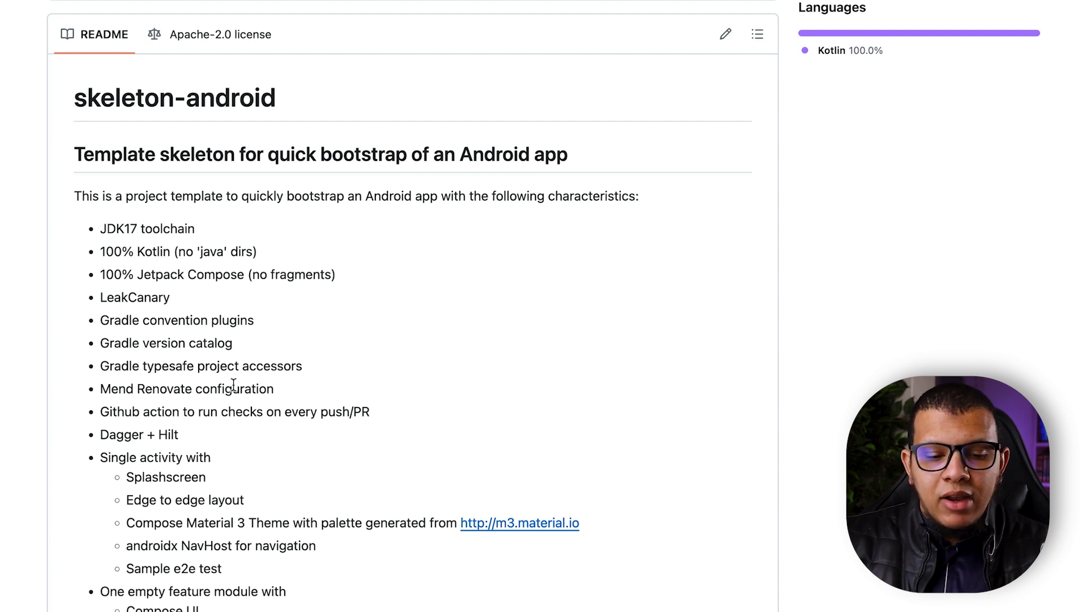
double_click(219, 366)
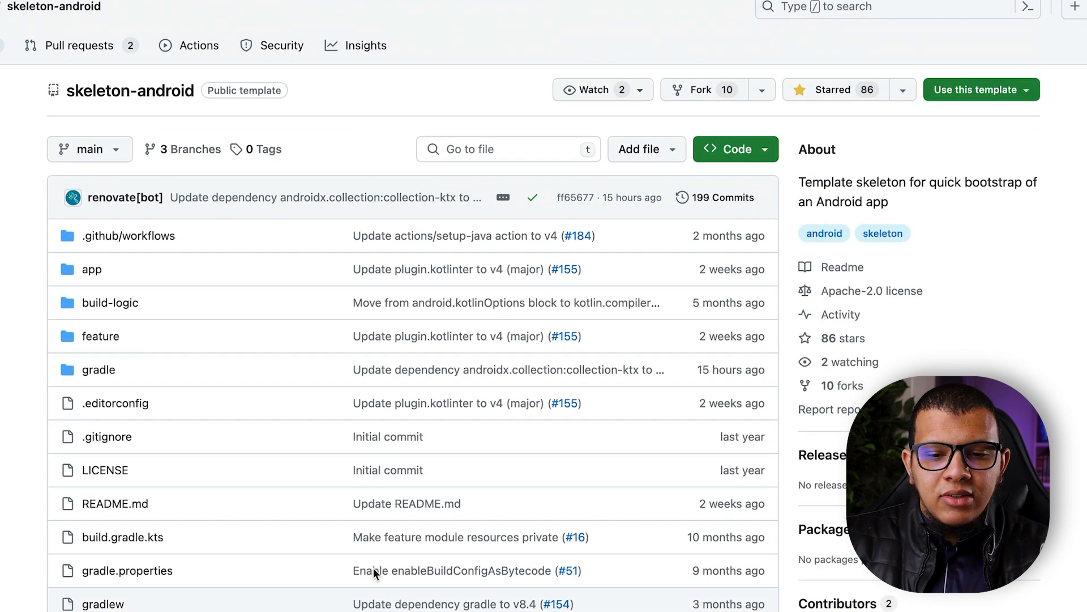
mouse_move(1012, 104)
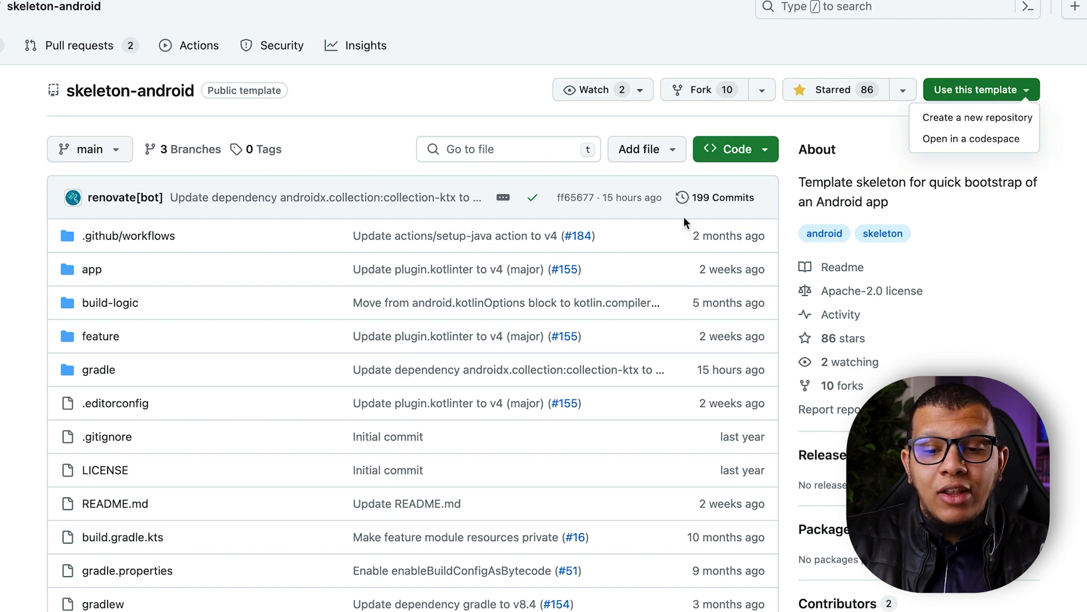
- Start a new repository from the template with Include all branches ticked
left_click(978, 117)
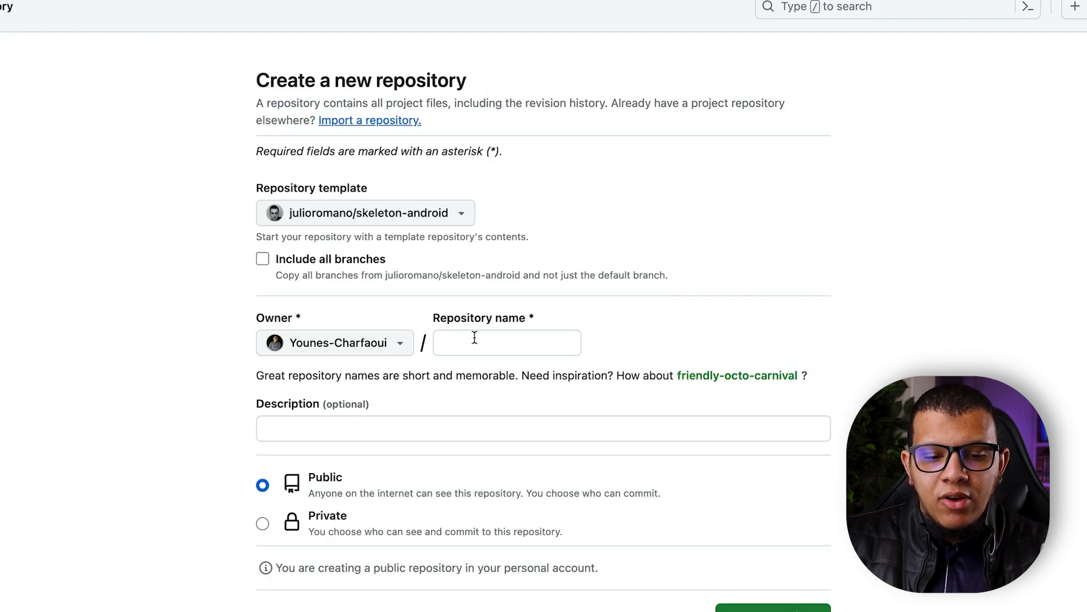
left_click(262, 259)
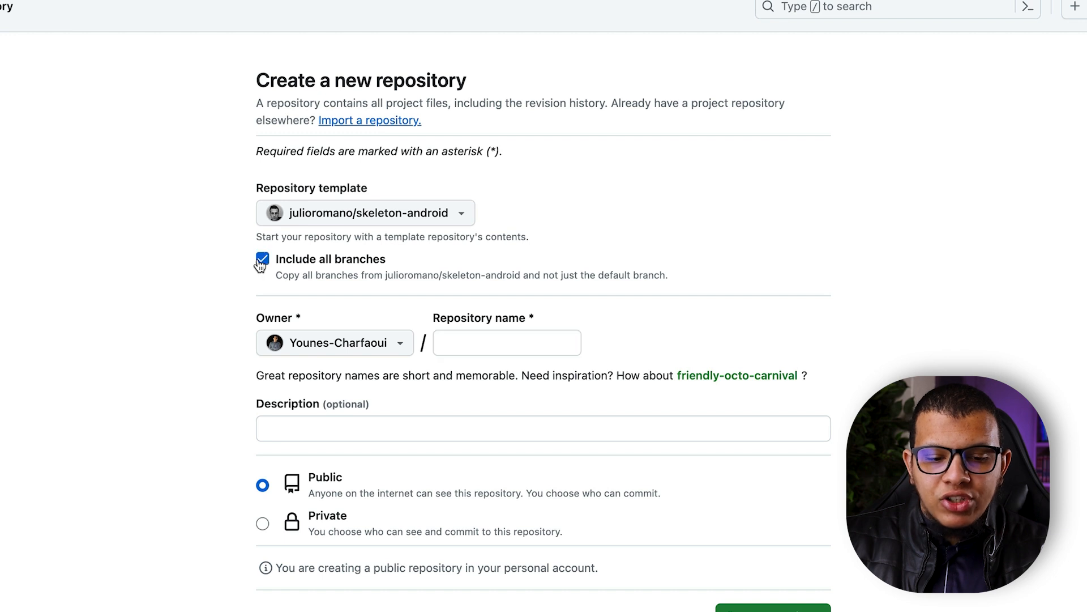
left_click(262, 259)
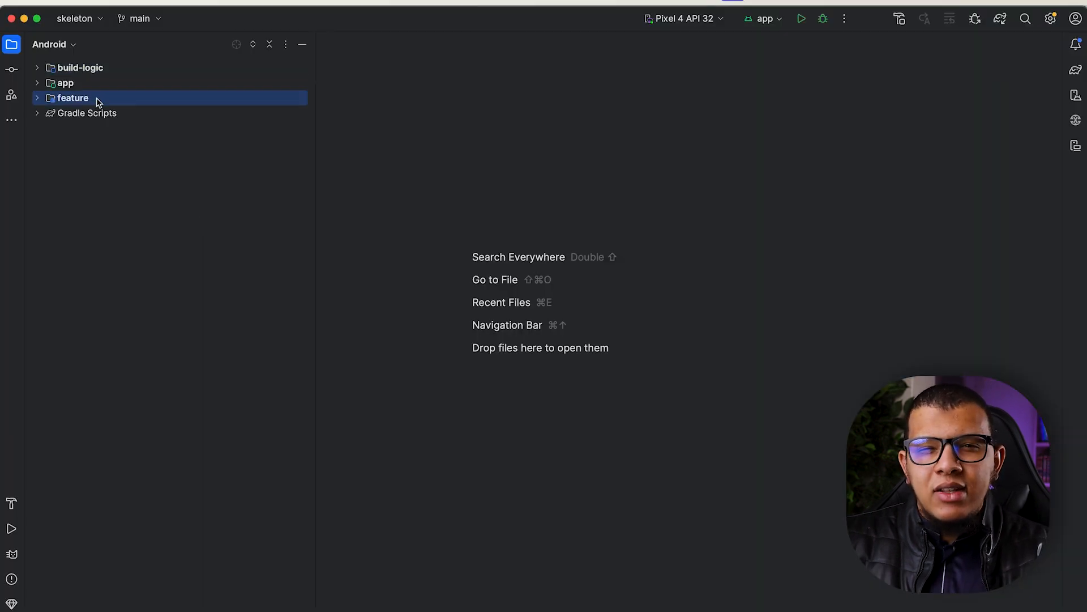
- Reveal the app module's net.marcoromano.skeleton.app package and view MainActivity and Application
left_click(63, 83)
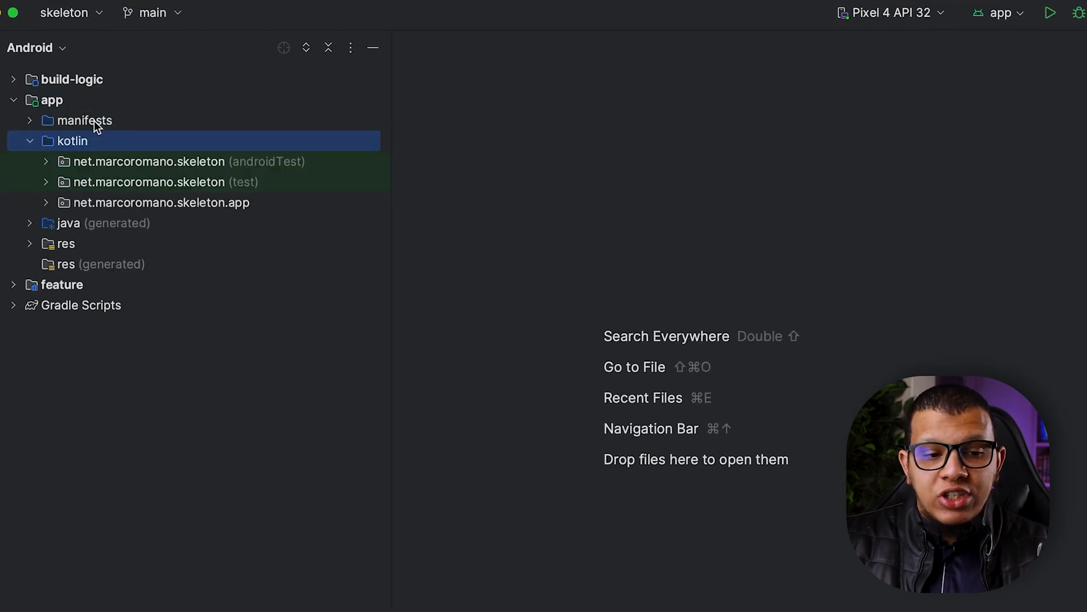
left_click(160, 202)
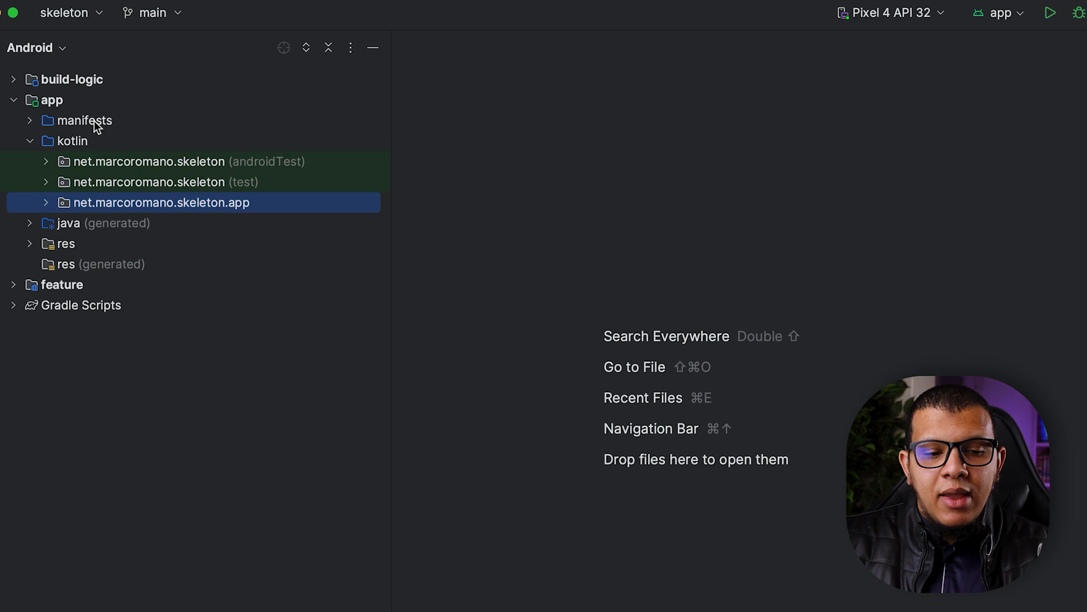
double_click(128, 264)
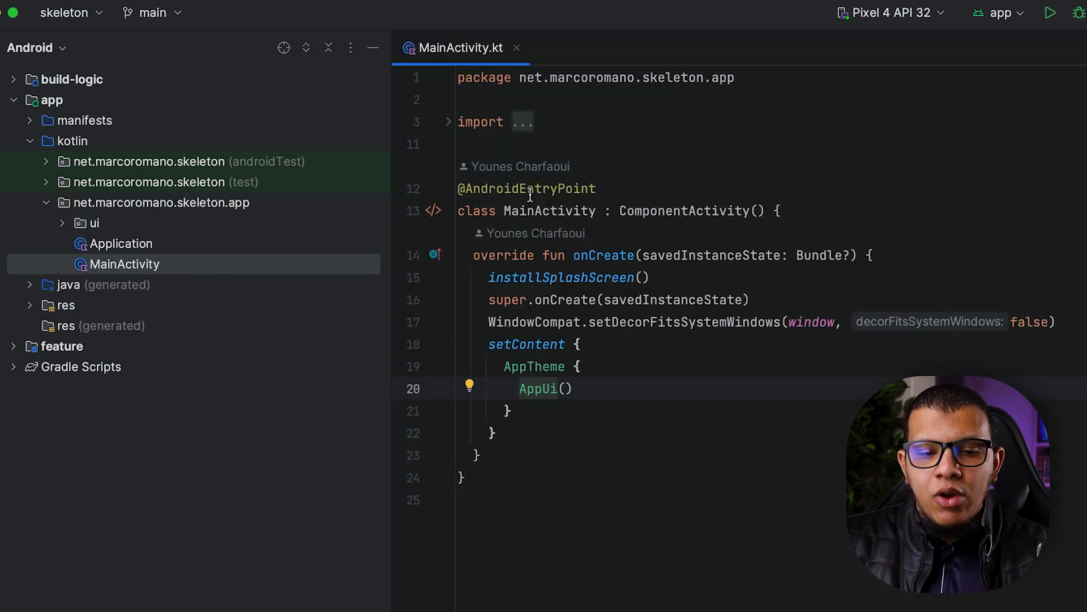
left_click(123, 244)
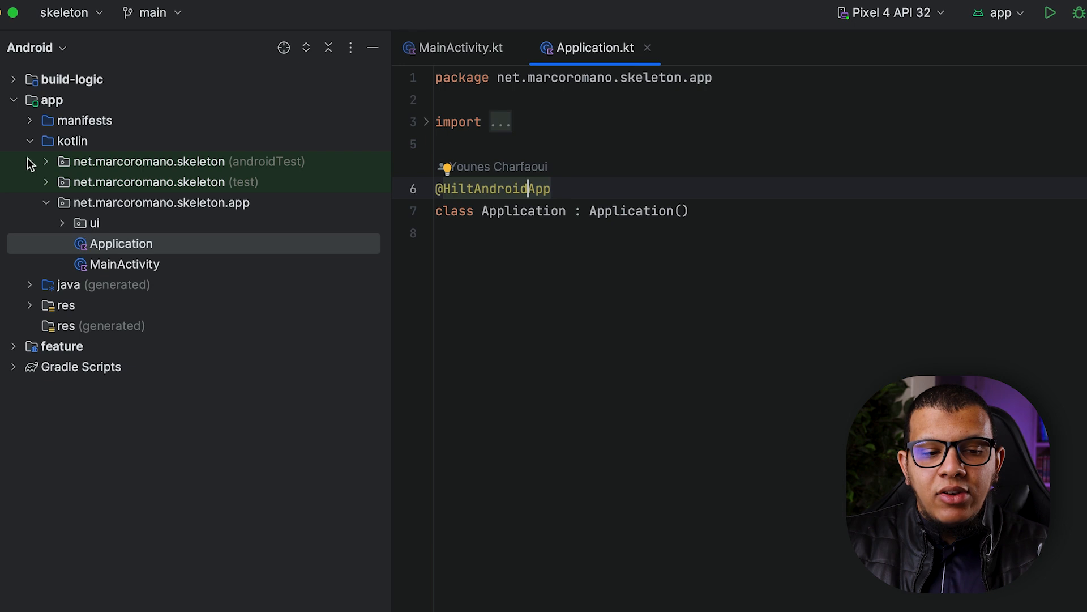
- Expand the feature module down to its test sources showing FeatureViewModelTest
left_click(13, 346)
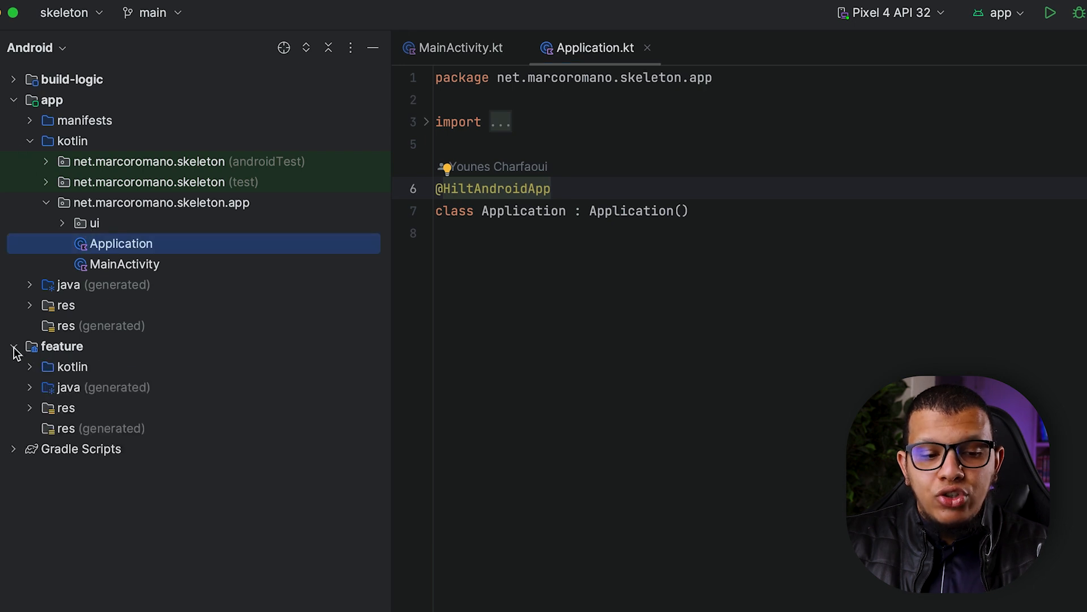
left_click(29, 366)
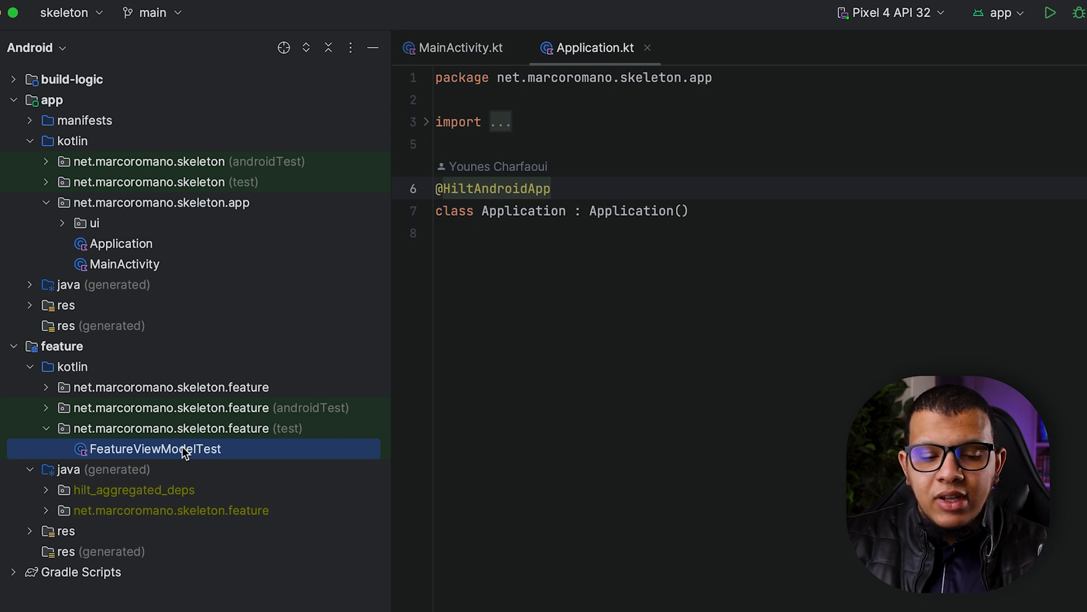
- View FeatureViewModelTest, FeatureScreenIntegrationTest and the FeatureViewModel source in the feature module
double_click(154, 449)
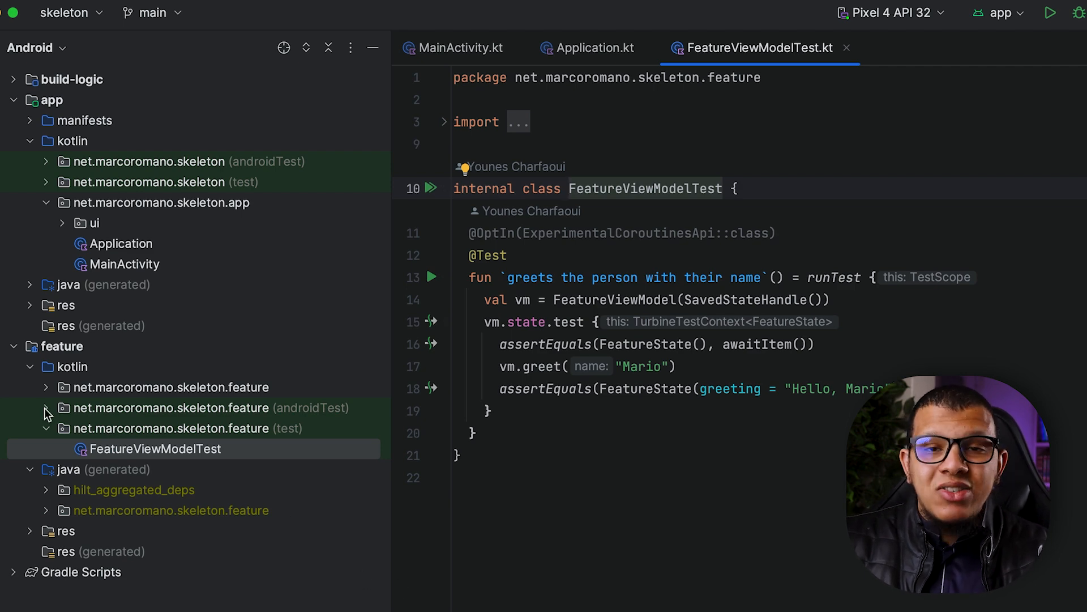
left_click(46, 408)
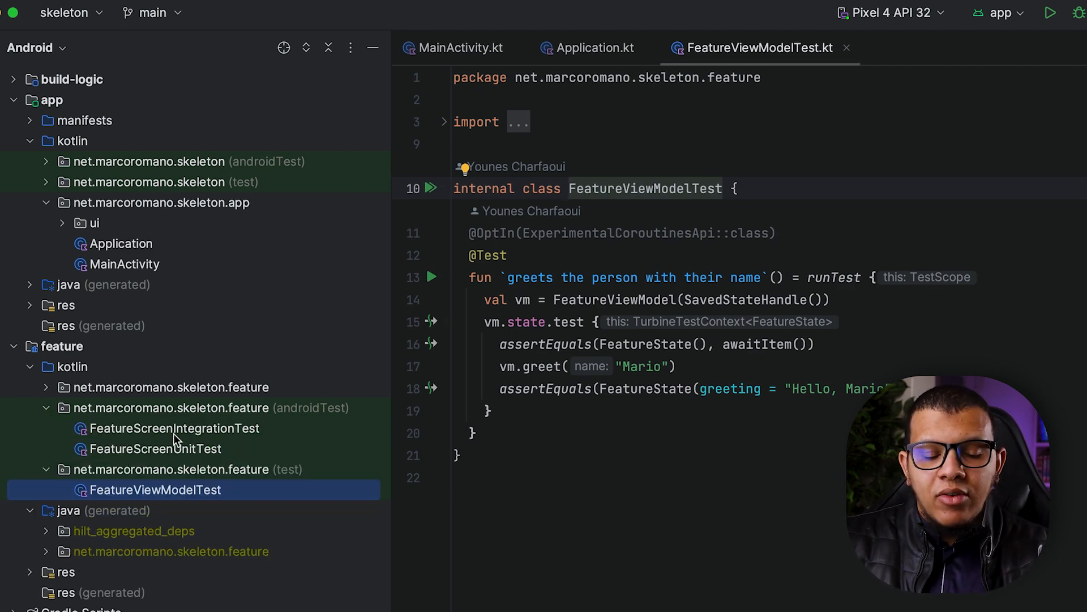
double_click(156, 448)
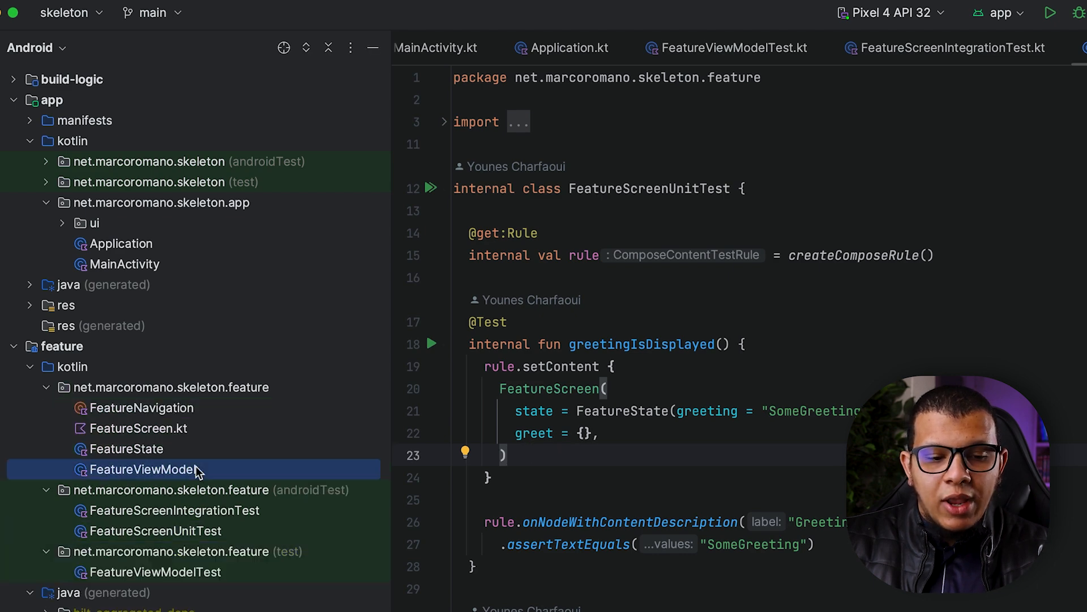
left_click(141, 408)
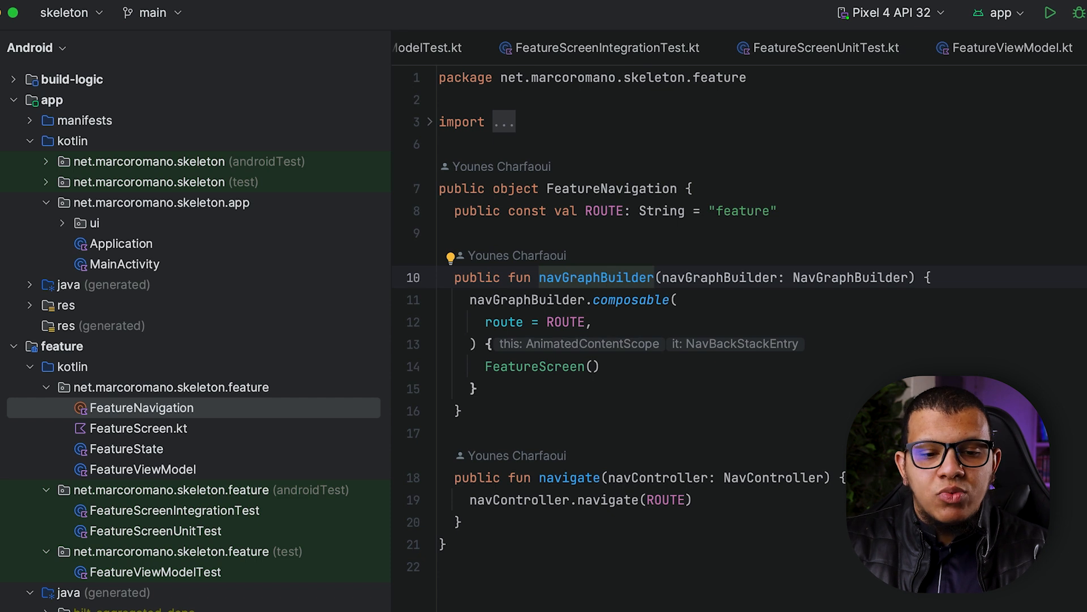
mouse_move(606, 472)
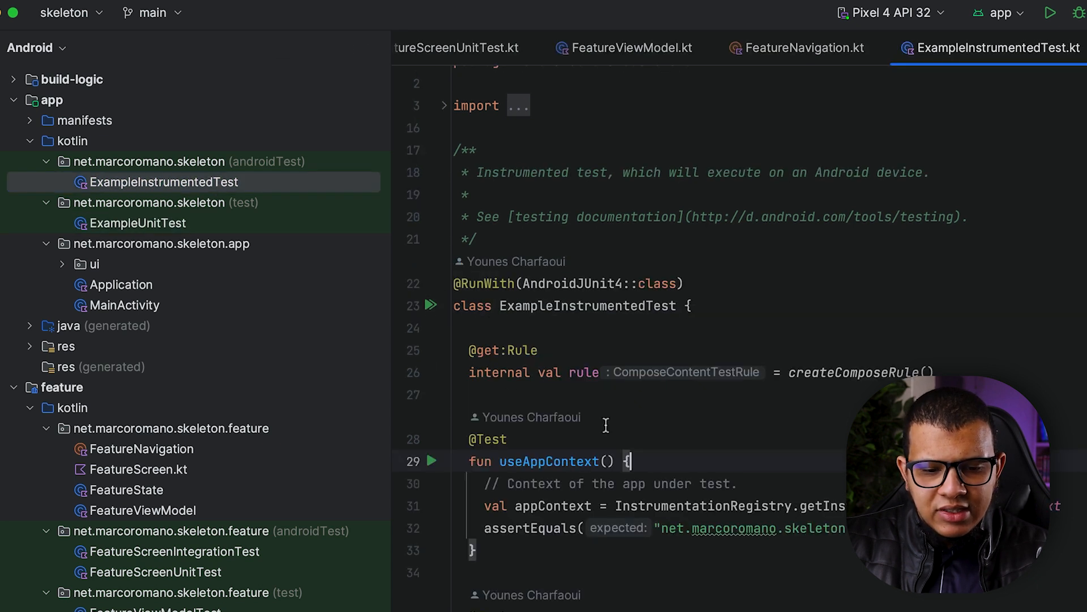
- Scroll through ExampleInstrumentedTest and the libs.versions.toml version catalog contents
scroll("down", 3)
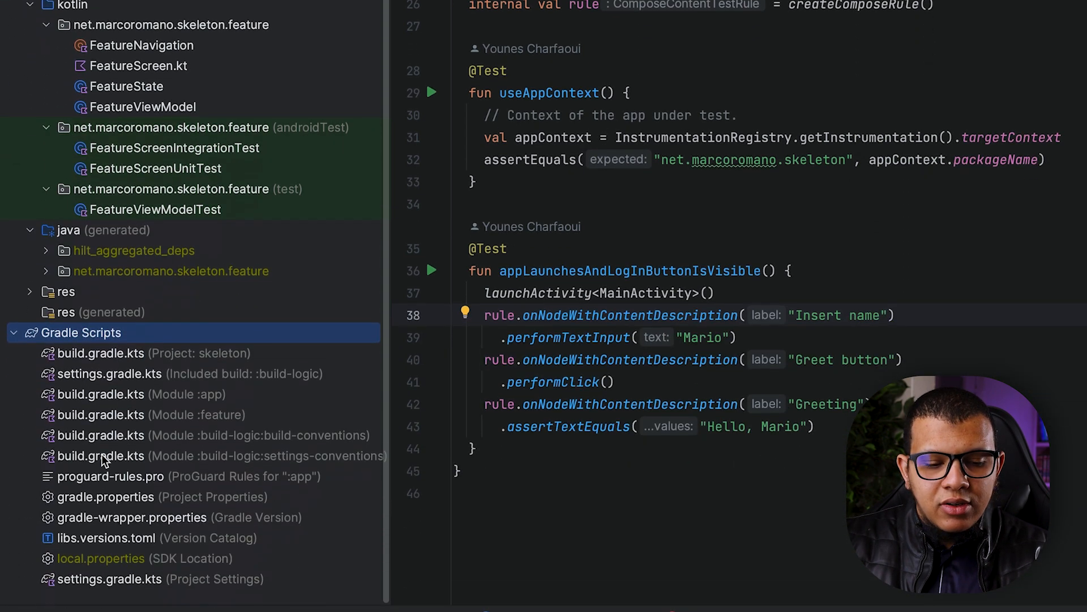
mouse_move(117, 545)
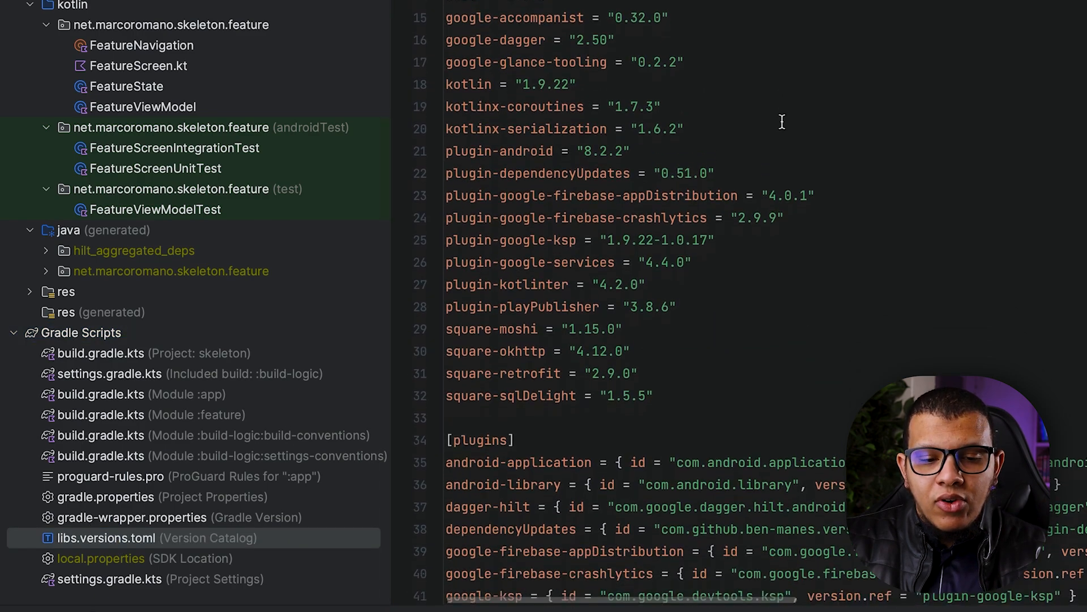
scroll("down", 3)
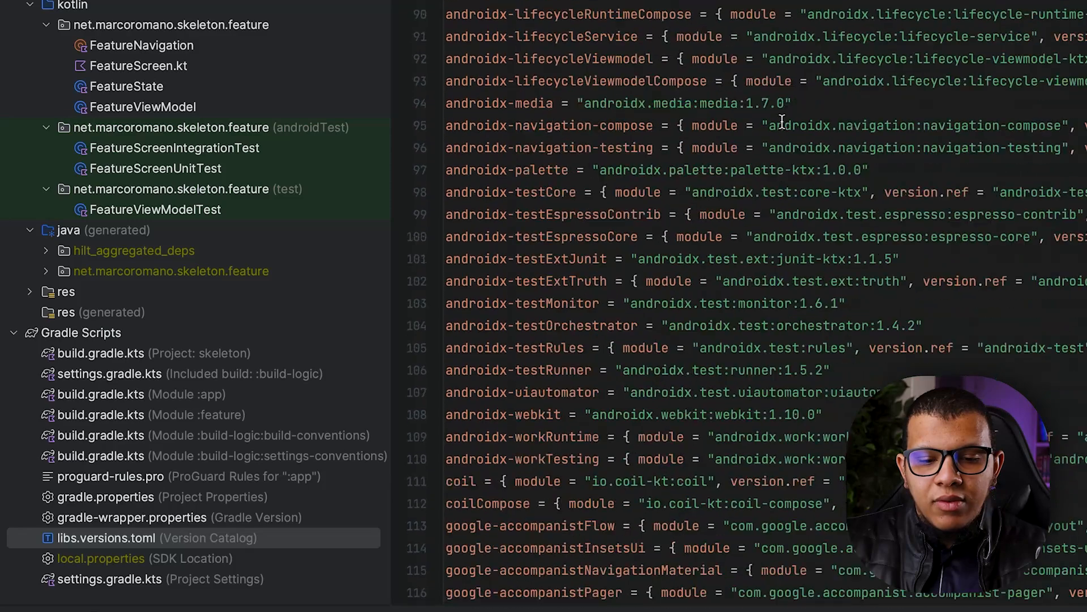
scroll("down", 3)
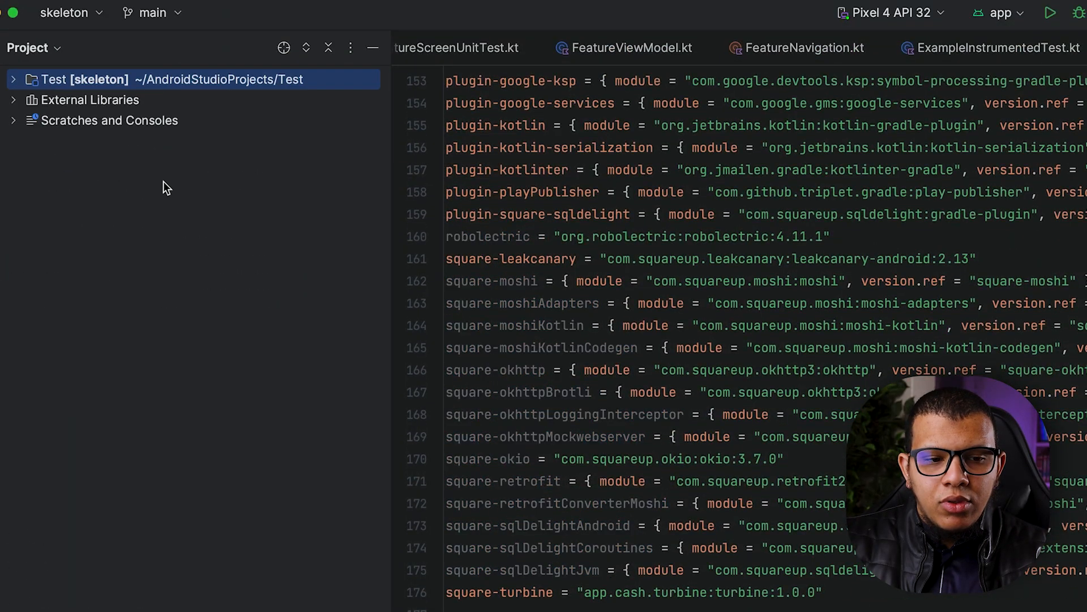
- View the check.yml CI workflow under the Test project's .github/workflows folder
left_click(13, 79)
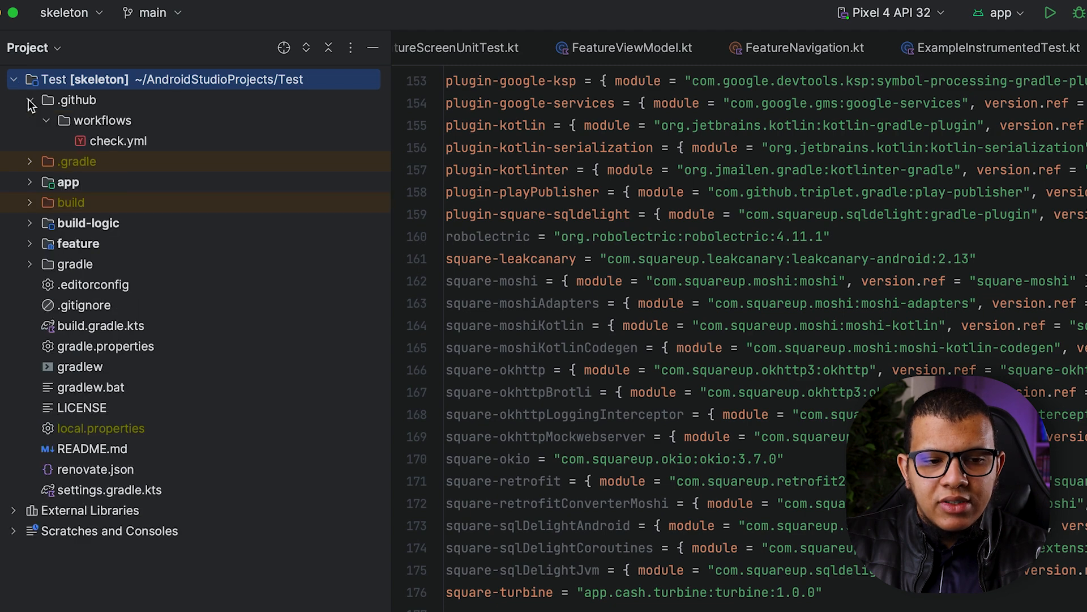
double_click(116, 140)
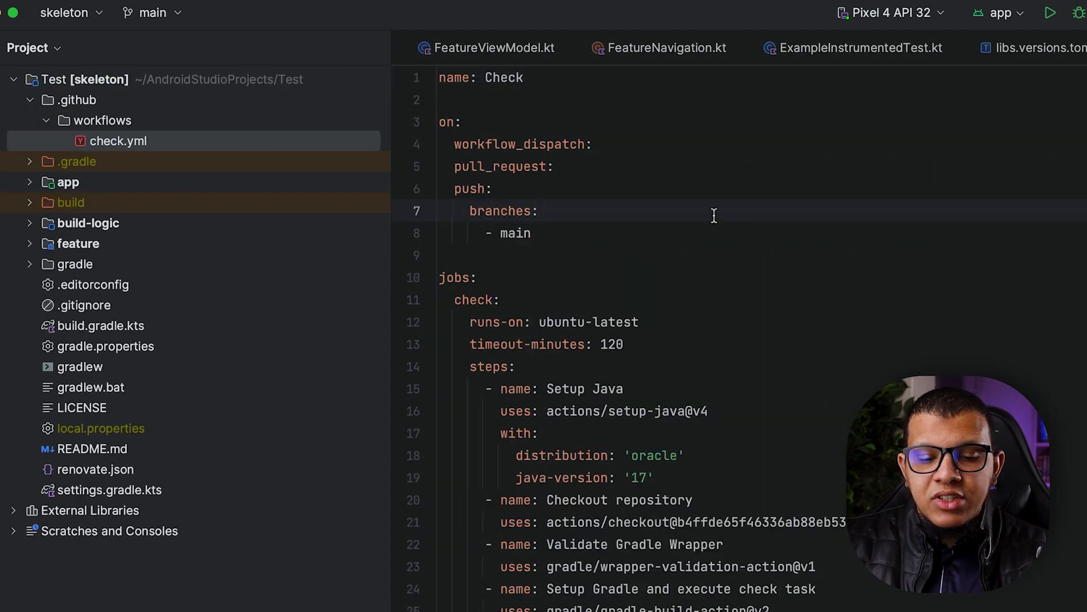
scroll("down", 3)
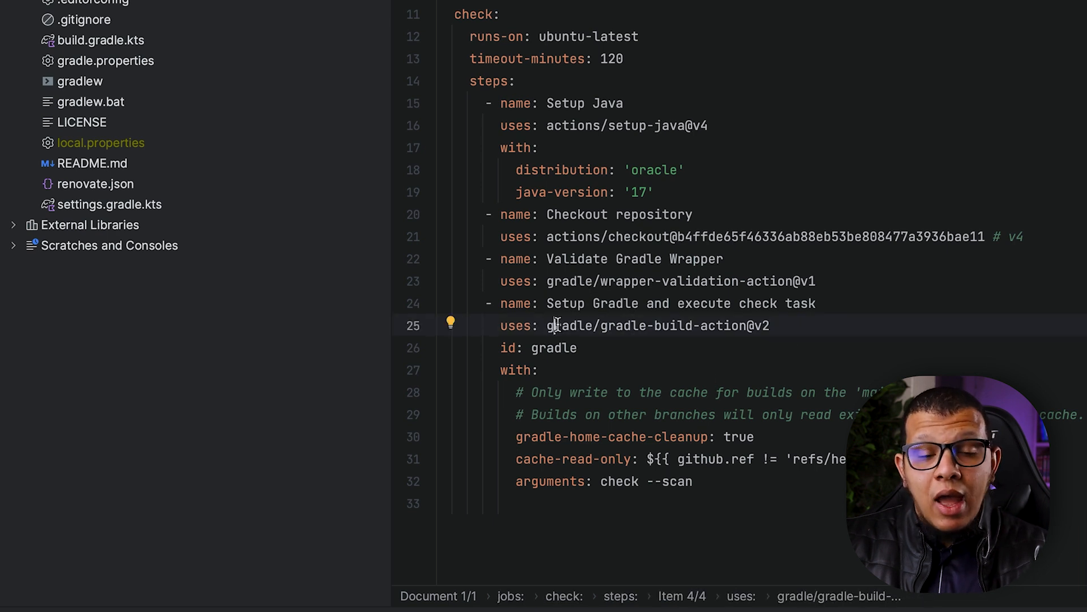
- Return to the skeleton-android GitHub repository page in the browser
left_click(624, 58)
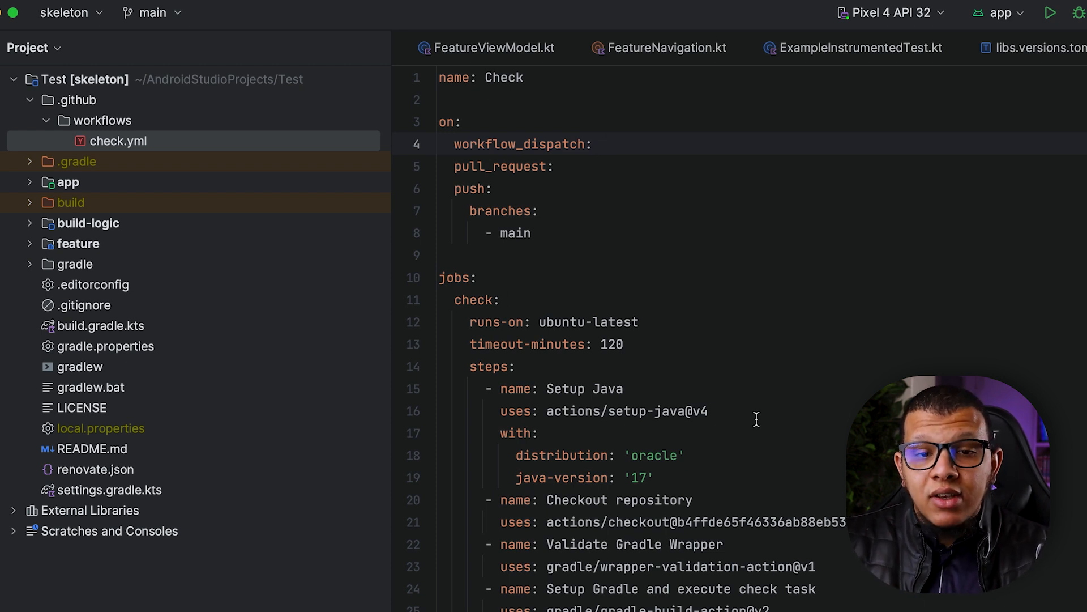
left_click(592, 144)
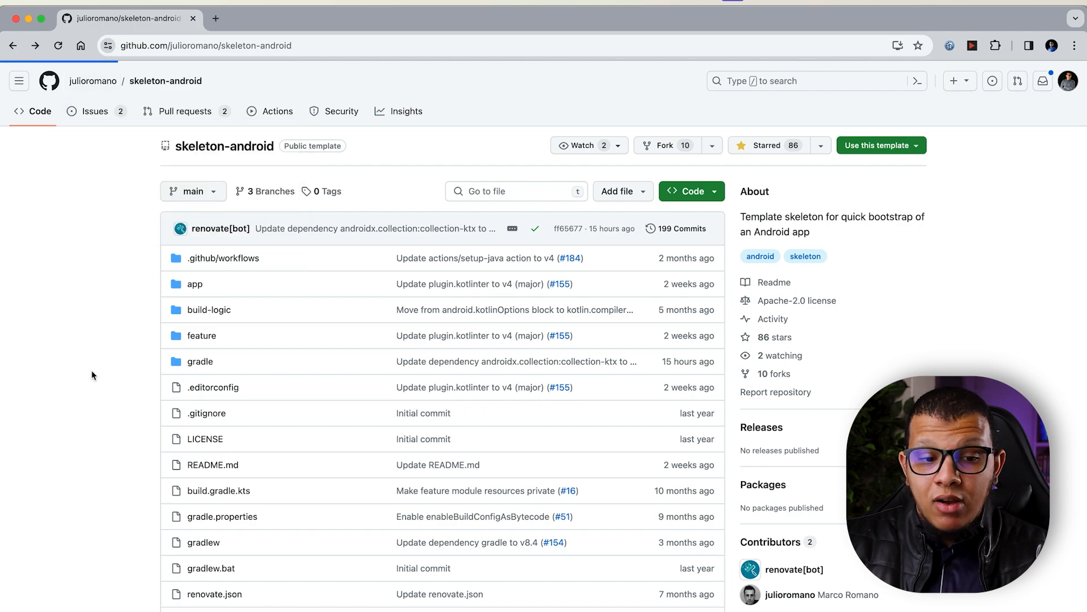
- View the template author's GitHub profile with pinned repositories and contribution activity
left_click(93, 80)
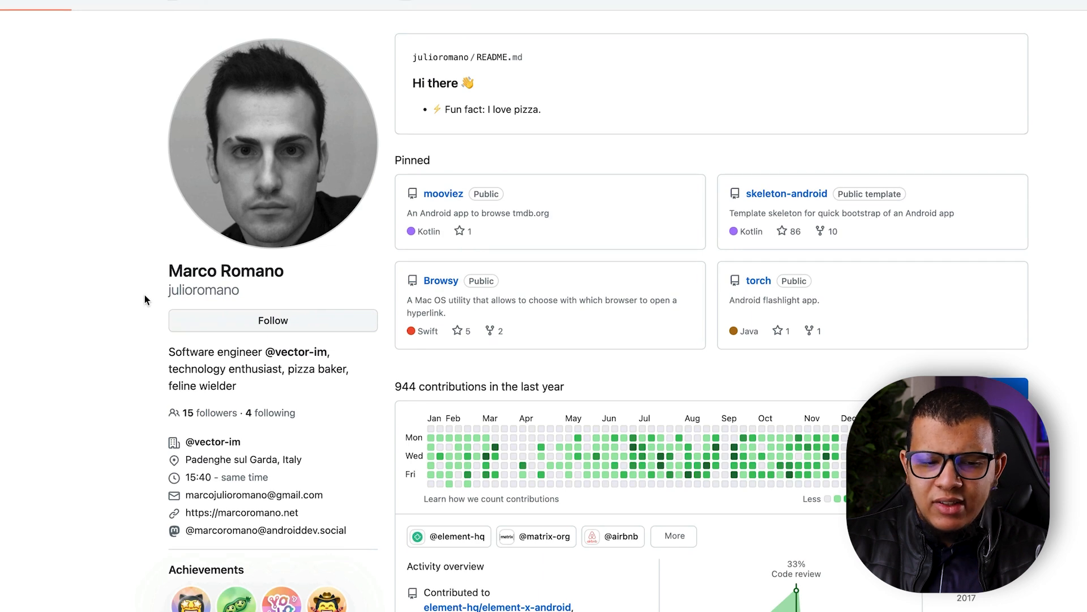
mouse_move(218, 294)
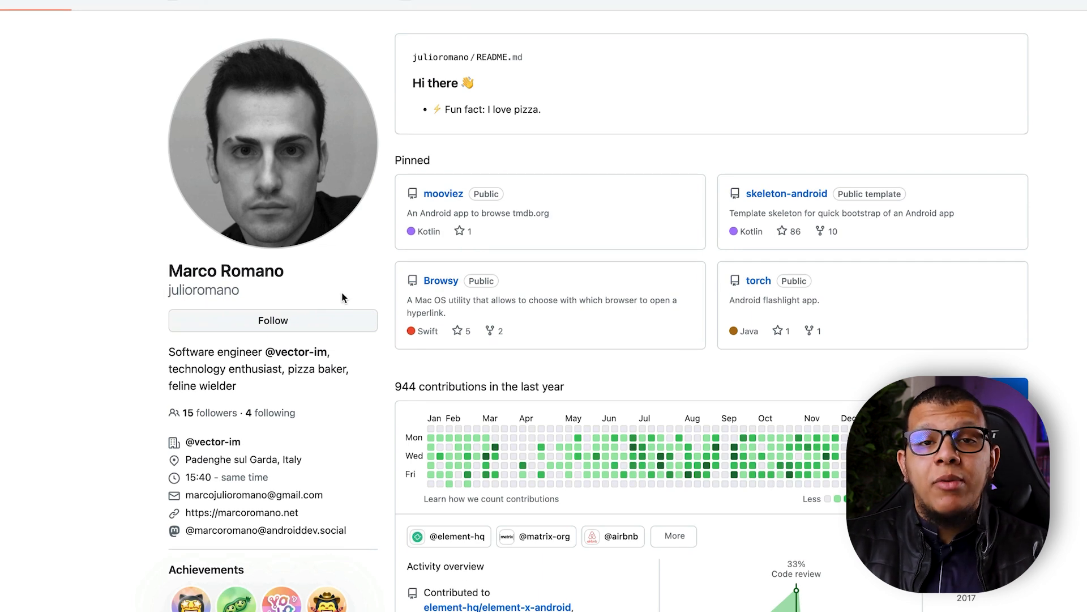
scroll("down", 3)
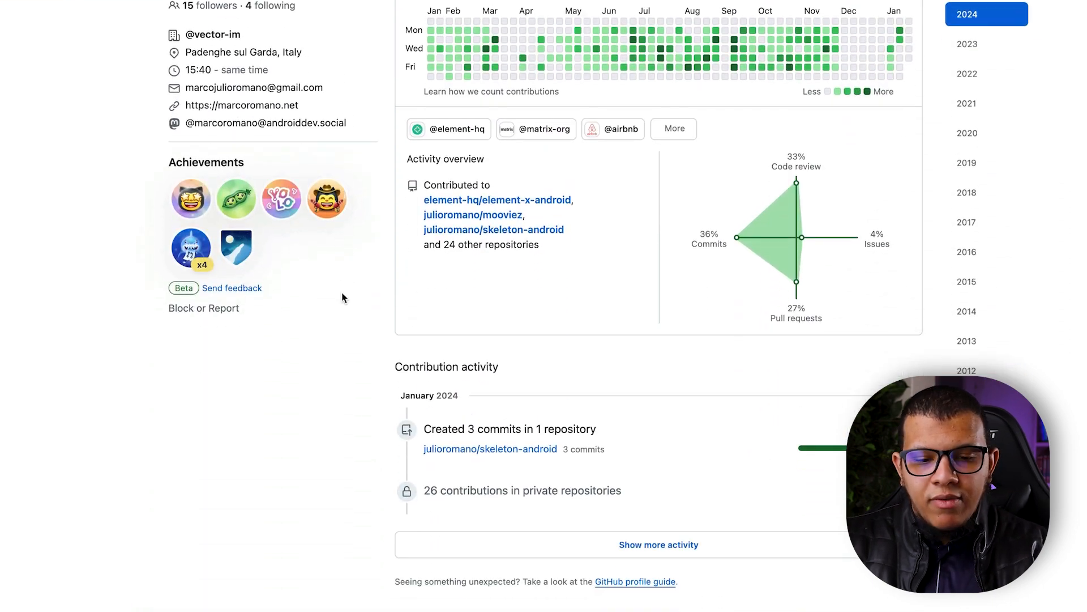